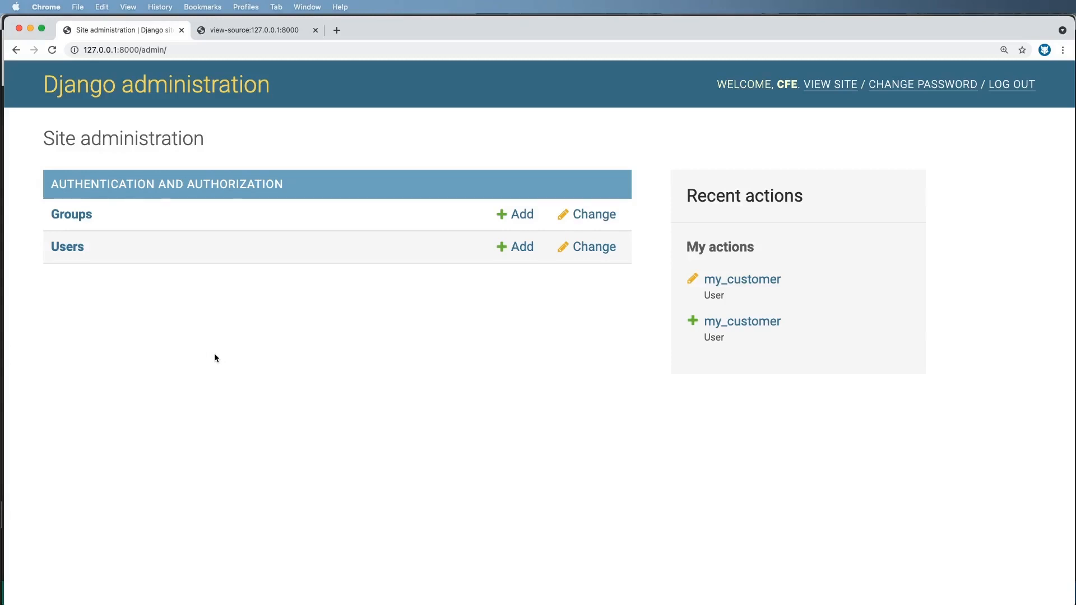
pyautogui.moveTo(315, 349)
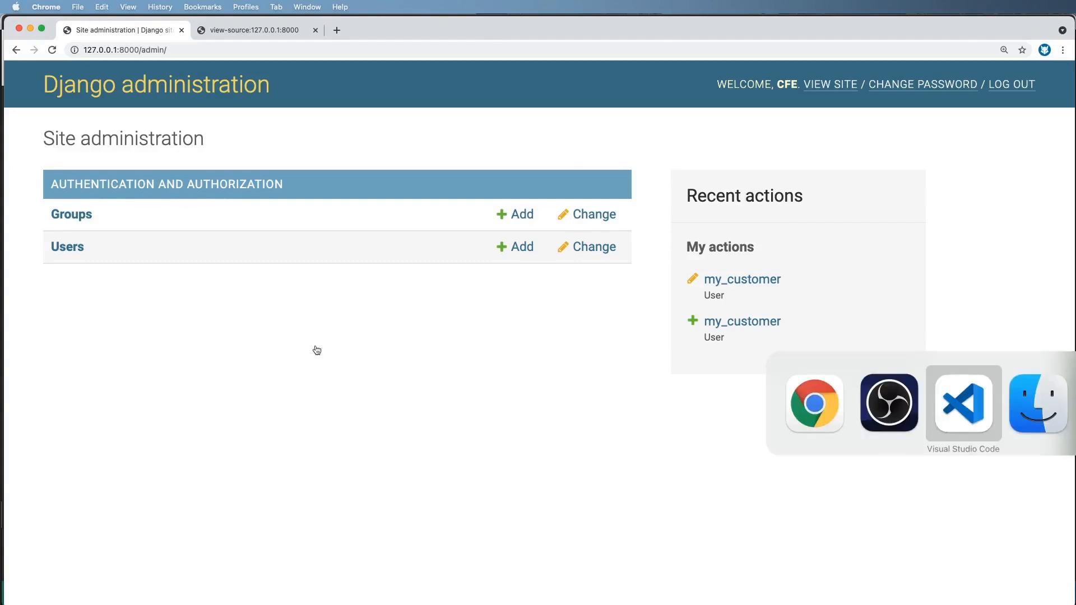
# Step: Switch to Visual Studio Code showing the Article model in models.py
pyautogui.click(963, 403)
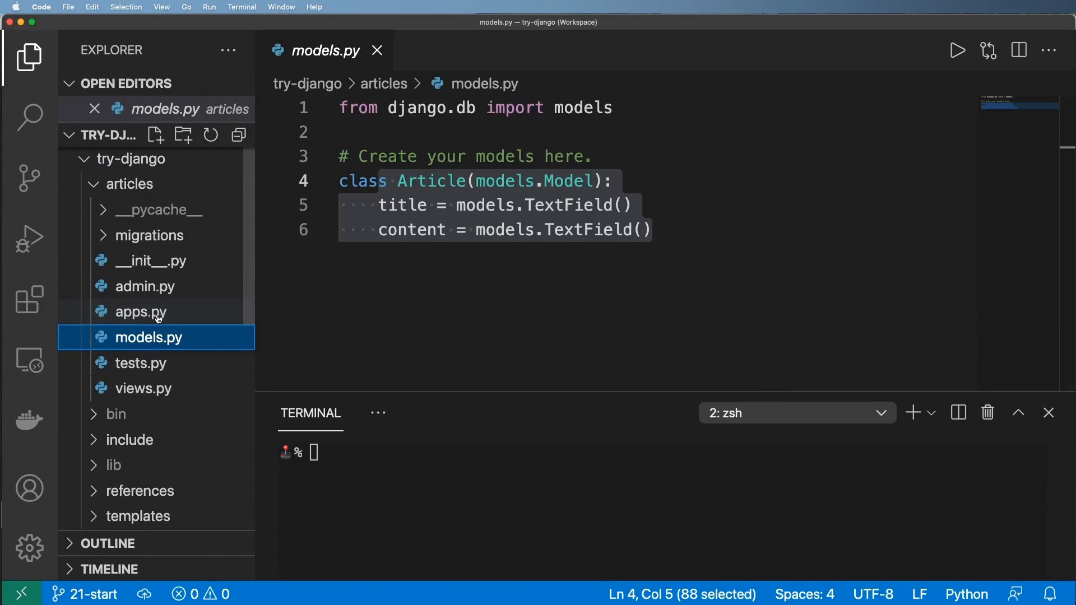
# Step: In admin.py, add 'from .models import Article' and 'admin.site.register(Article)'
pyautogui.click(145, 286)
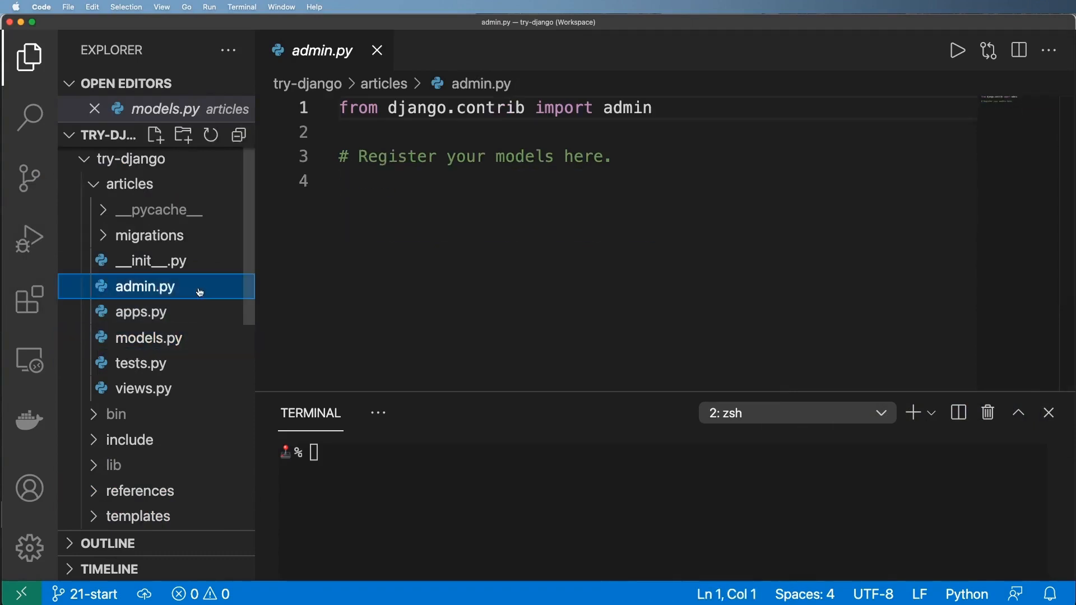
pyautogui.write('from .')
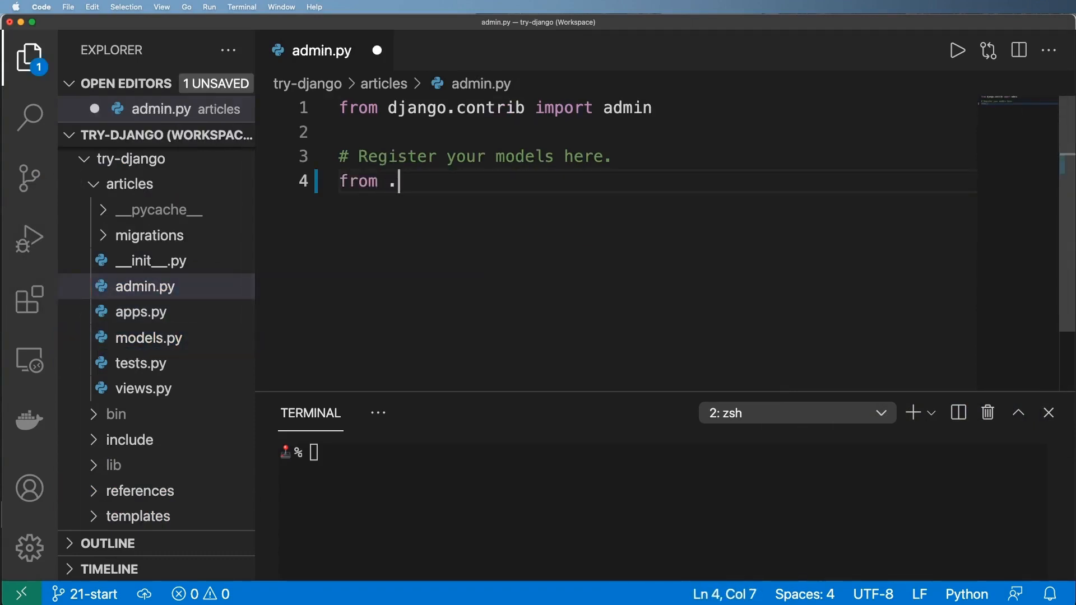
pyautogui.write('models import Art')
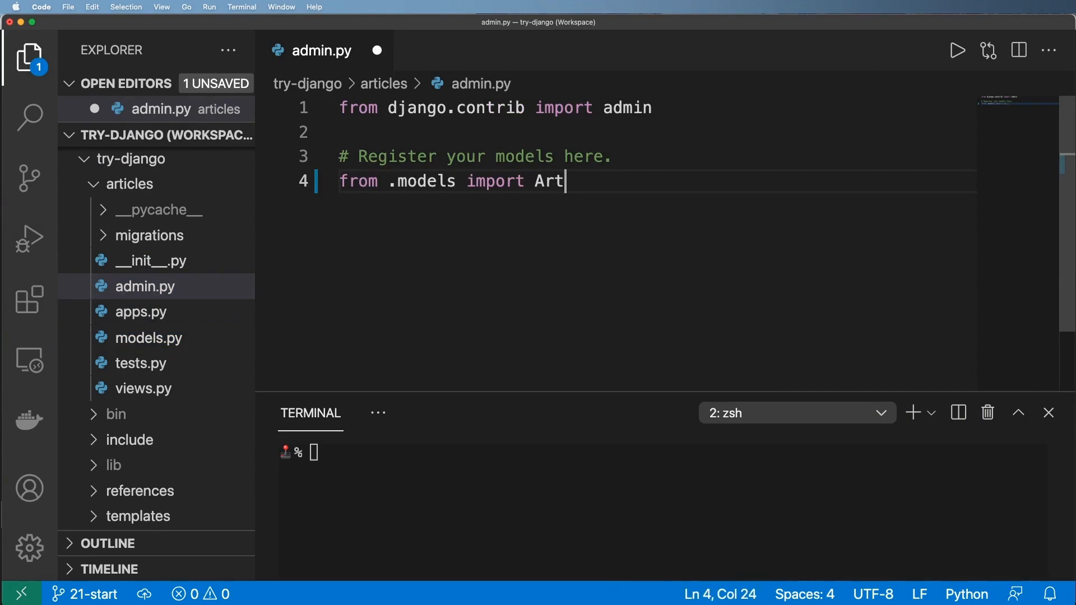
pyautogui.write('cil')
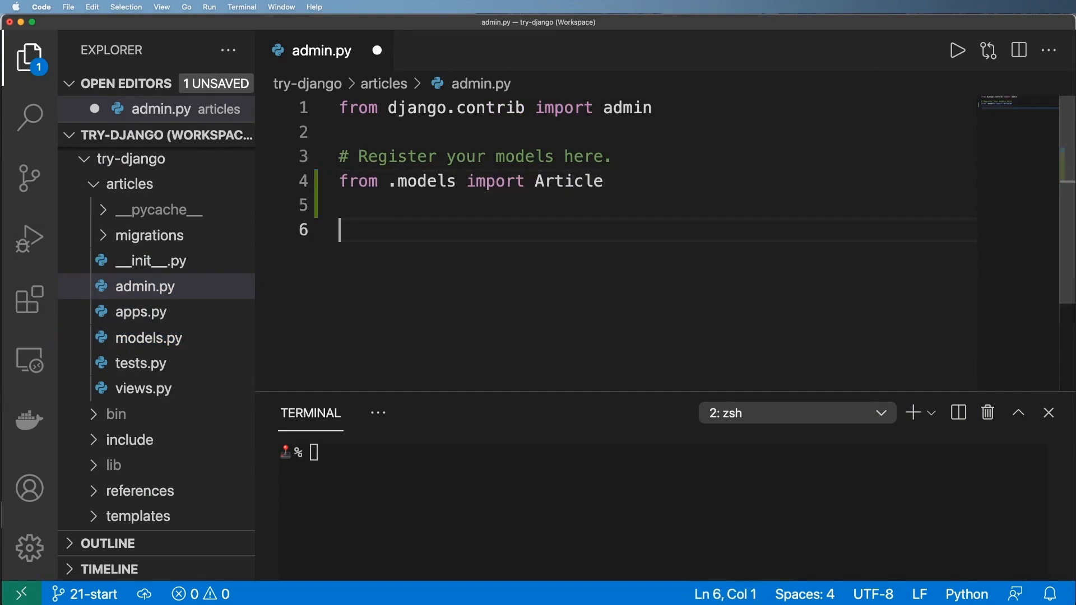
pyautogui.write('admin.sit')
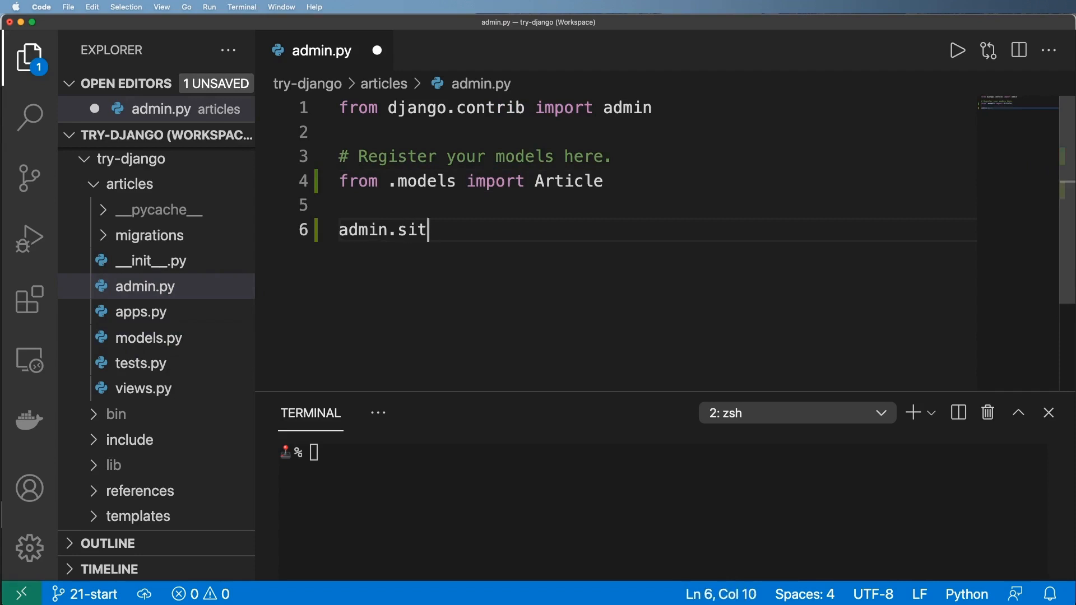
pyautogui.write('e.register')
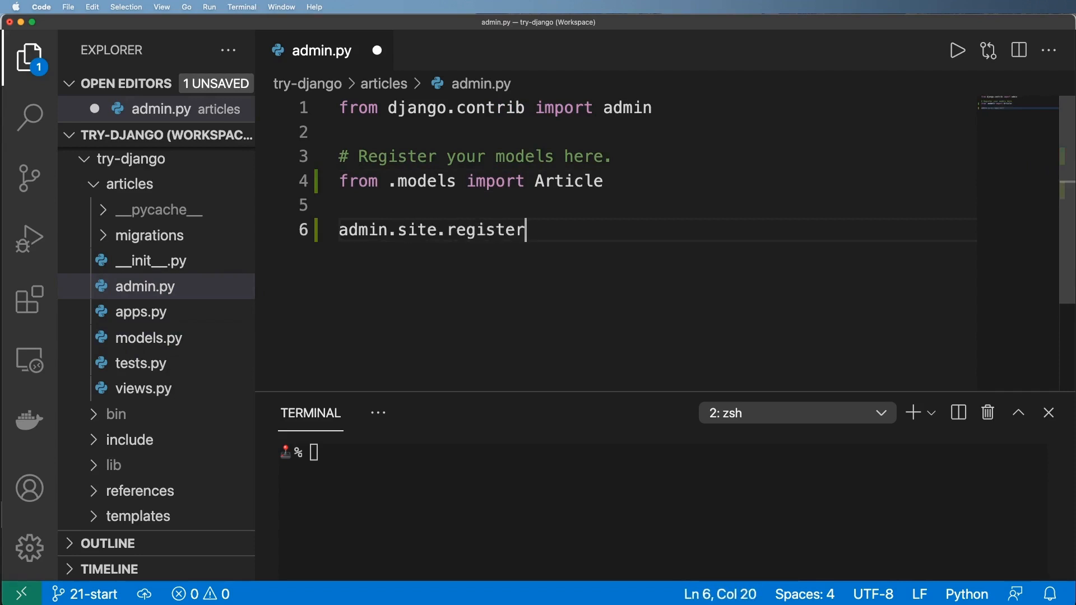
pyautogui.write('(Article)')
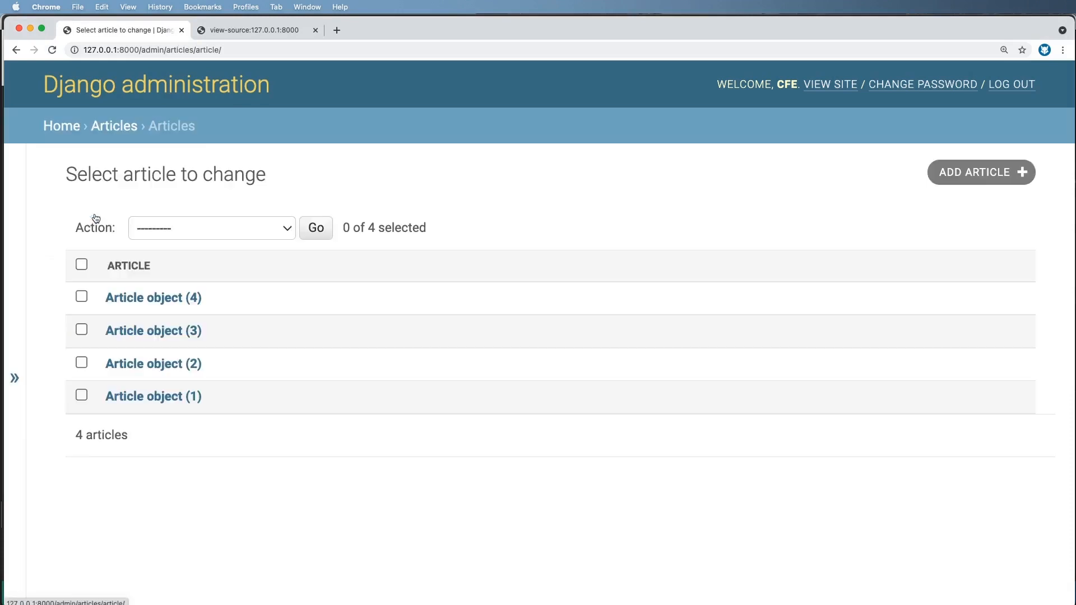
pyautogui.moveTo(167, 404)
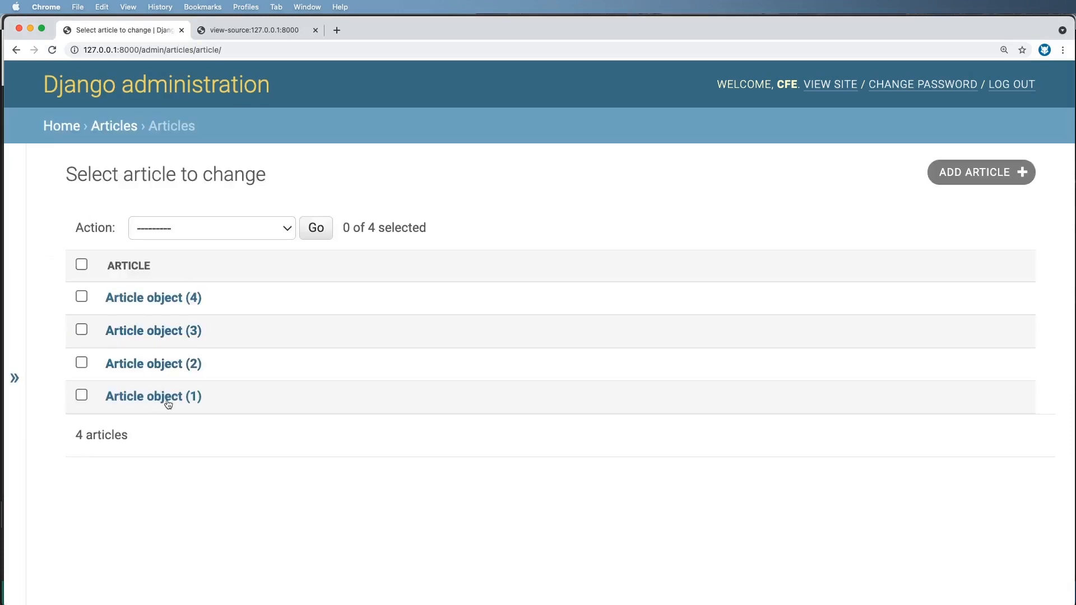
# Step: Open 'Article object (1)' in the admin, then return to the article list
pyautogui.click(152, 396)
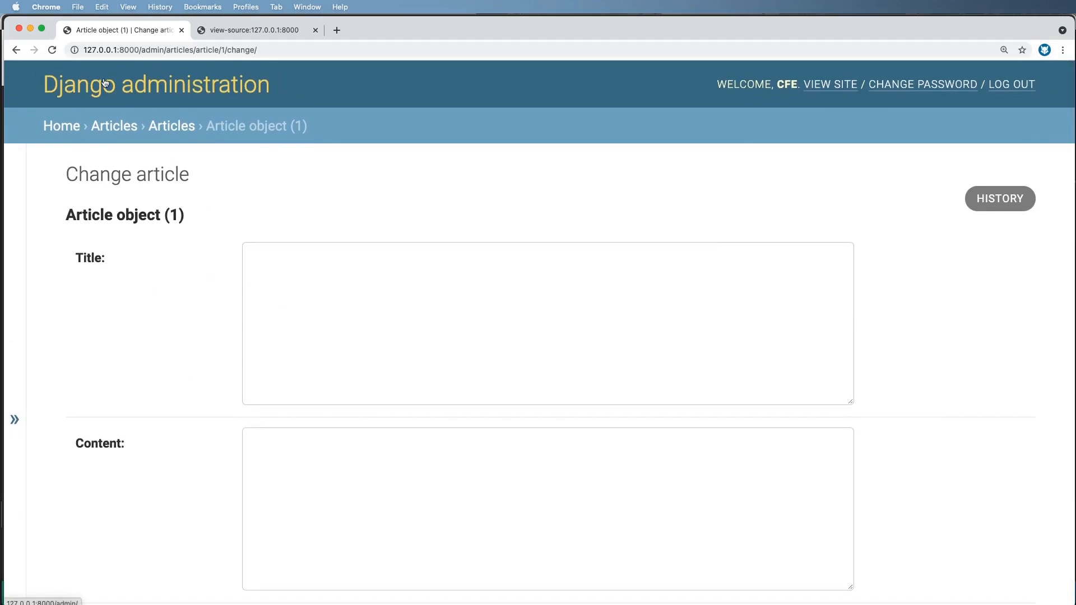
pyautogui.click(113, 126)
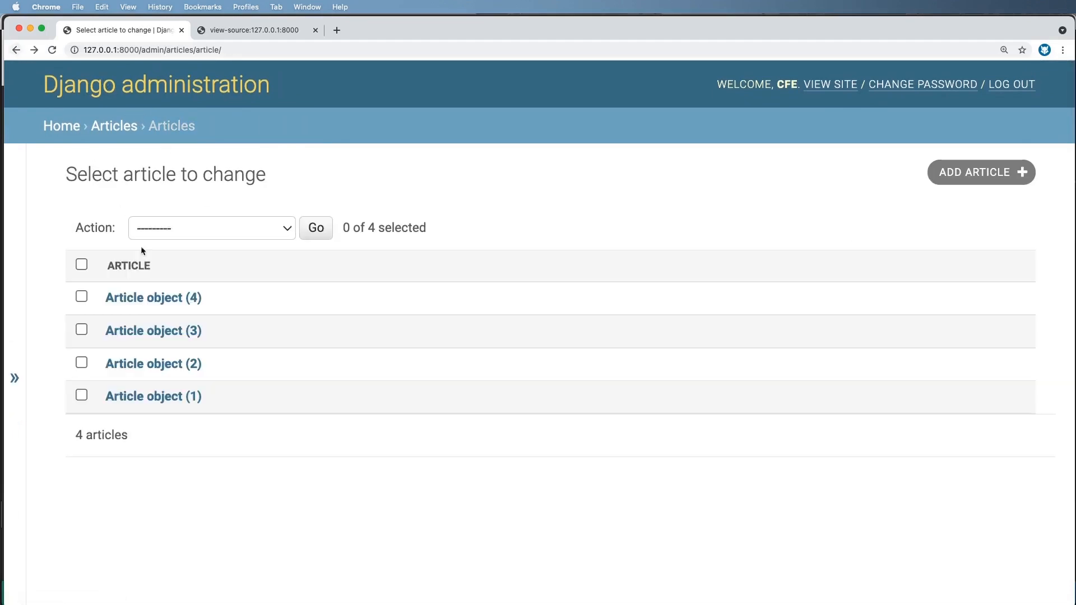
pyautogui.click(153, 363)
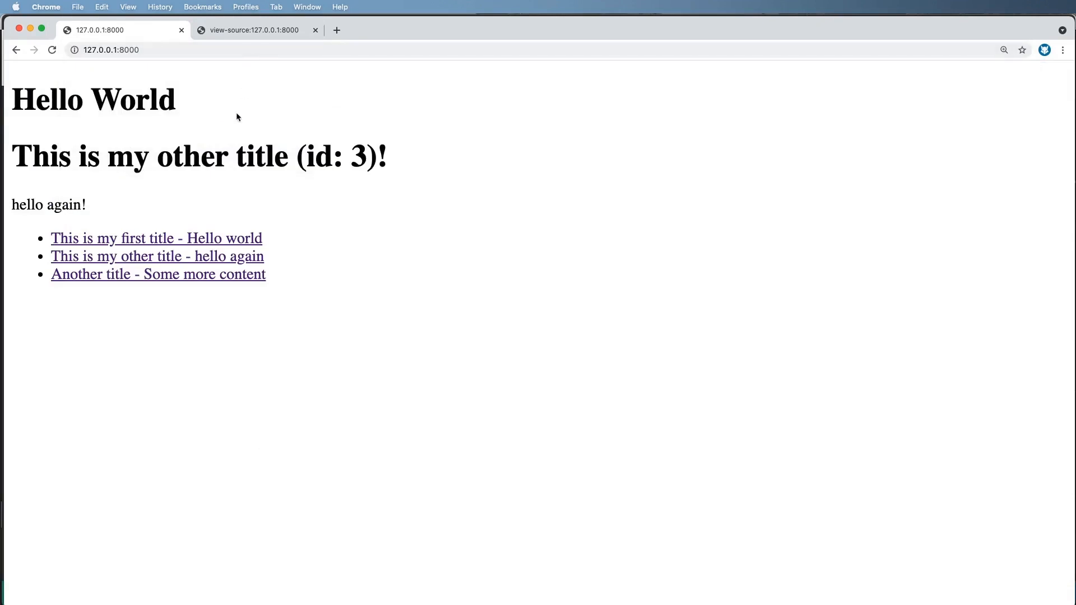
pyautogui.moveTo(886, 40)
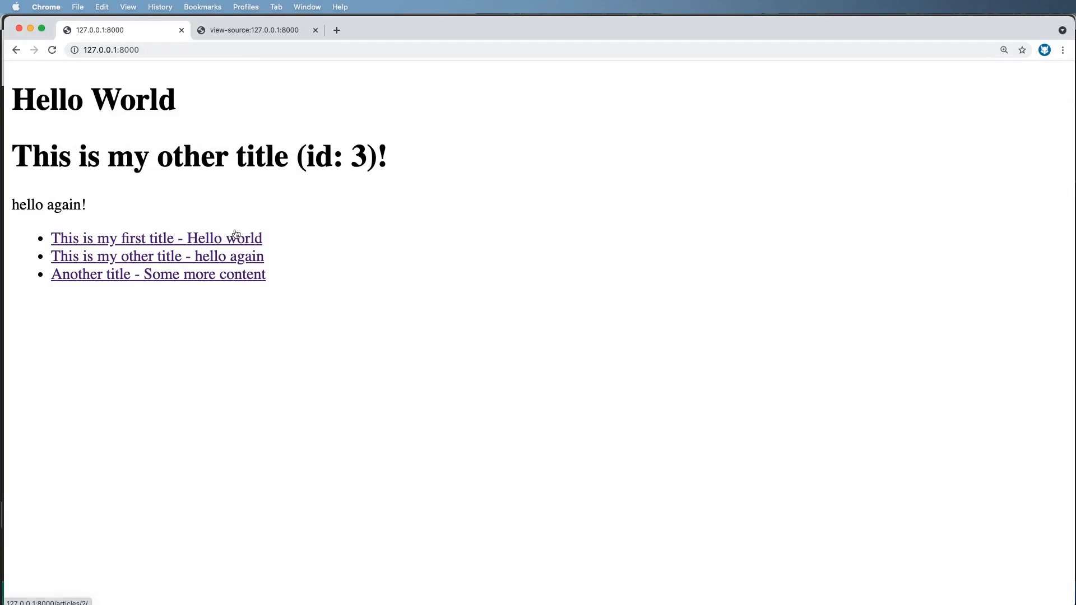
pyautogui.moveTo(239, 232)
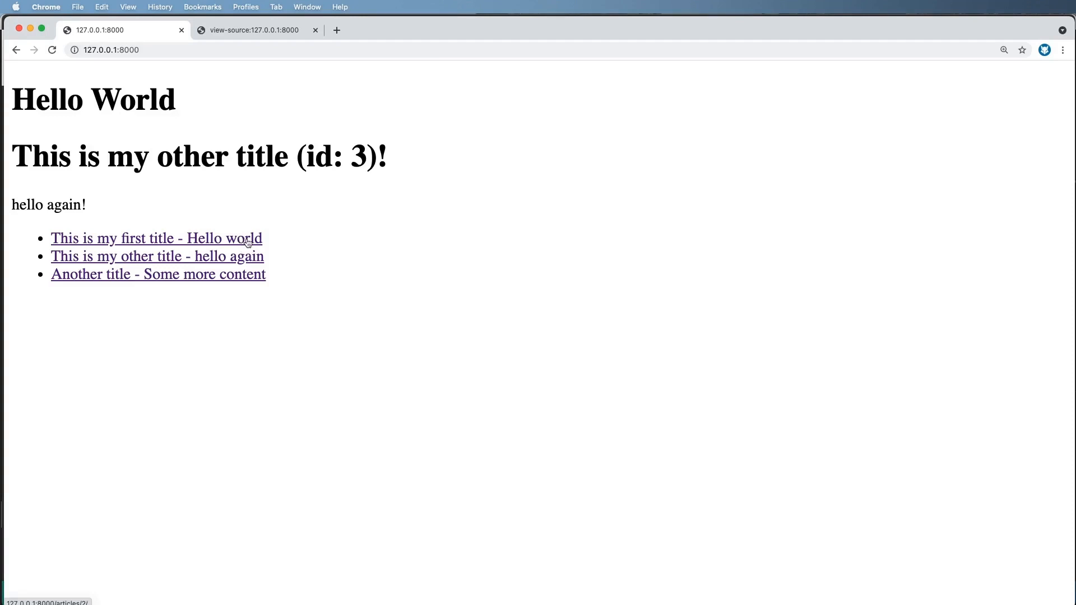
# Step: Open the 'This is my first title' article page from the site's home page
pyautogui.click(156, 239)
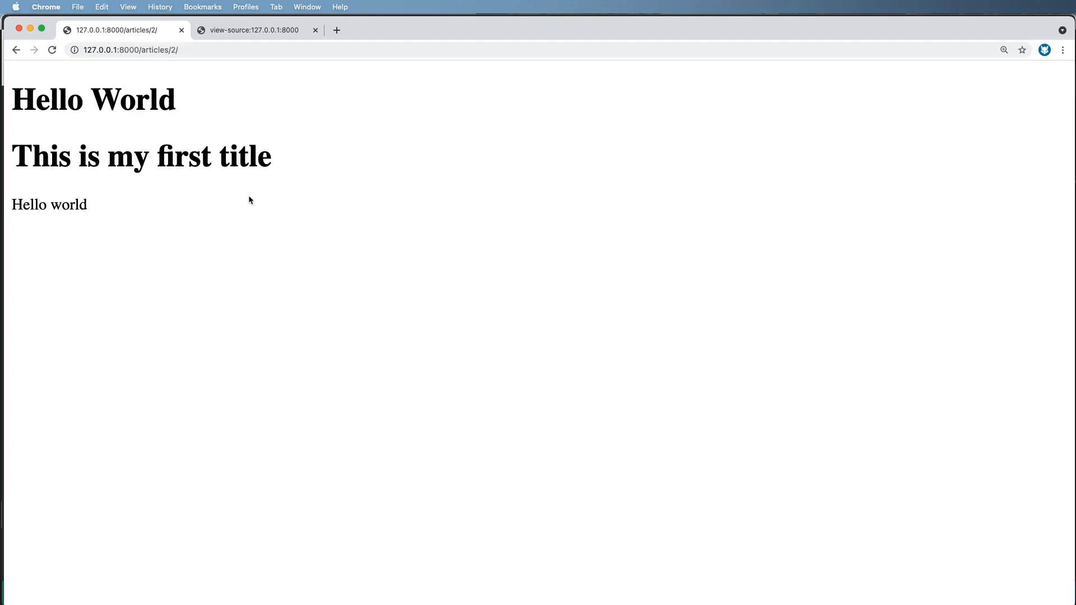
pyautogui.moveTo(288, 201)
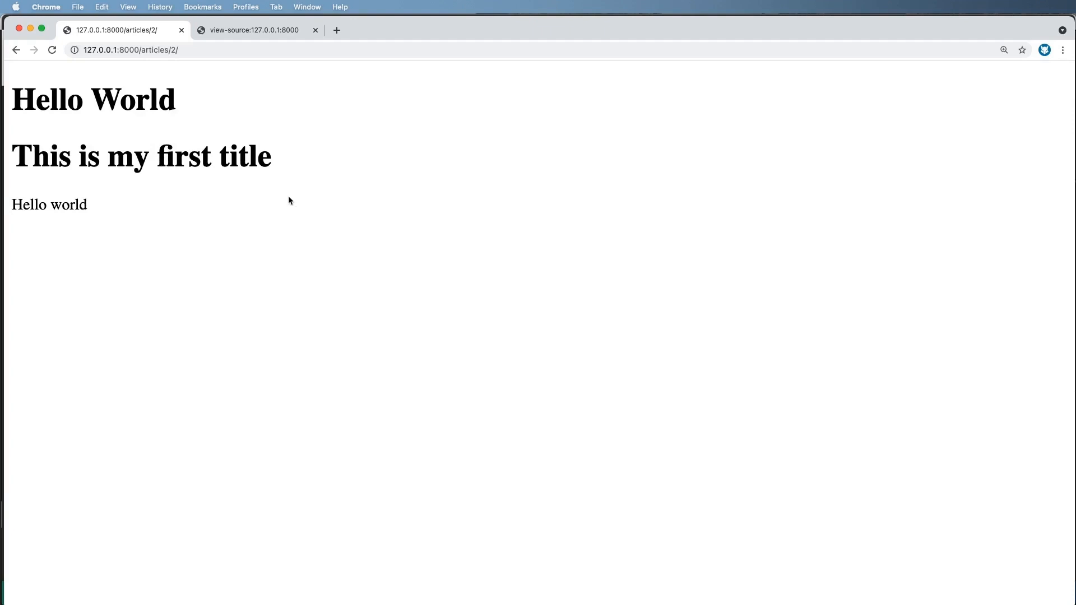
pyautogui.moveTo(311, 165)
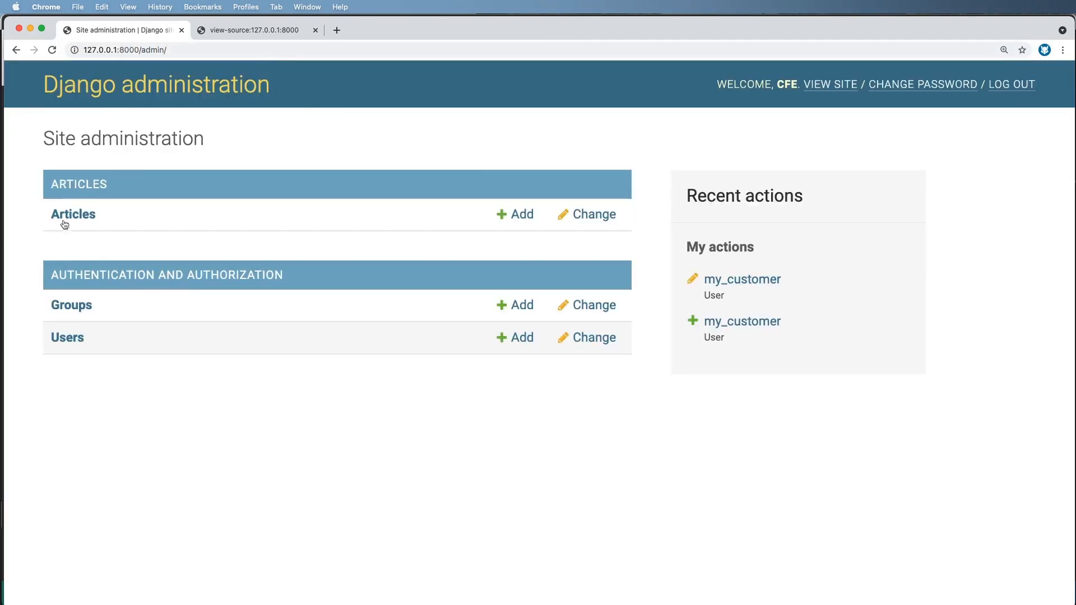
# Step: Click 'Articles' on the Site administration page to list the four Article objects
pyautogui.click(73, 215)
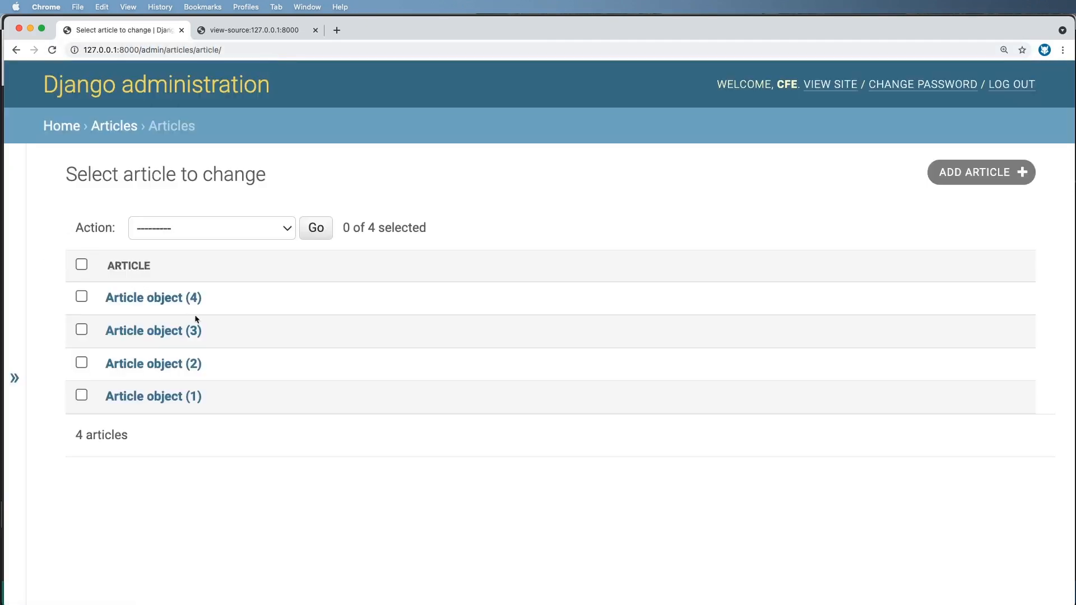
pyautogui.moveTo(177, 409)
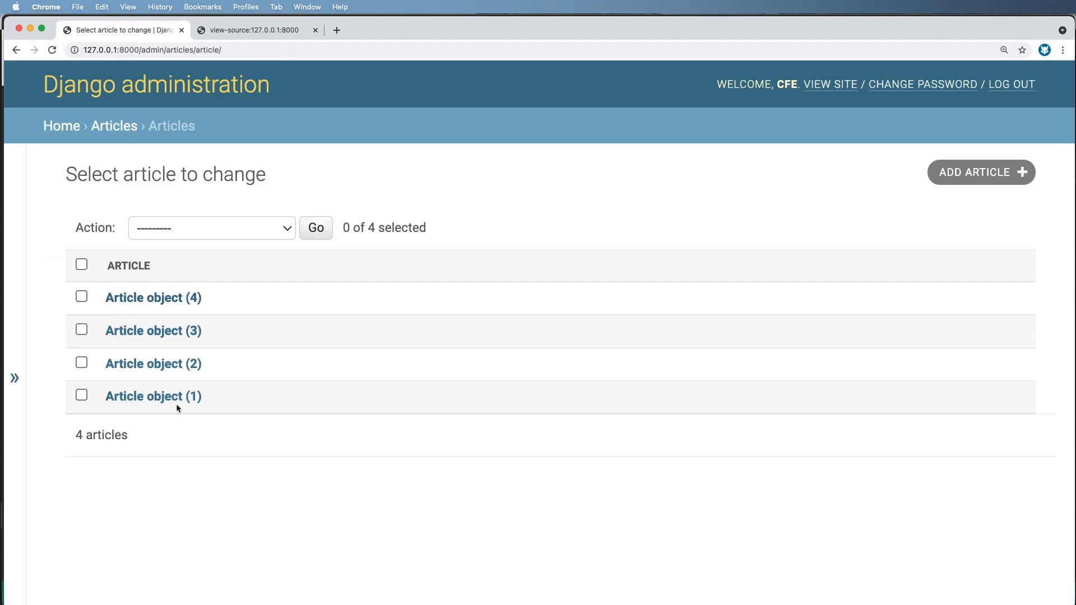
pyautogui.moveTo(153, 331)
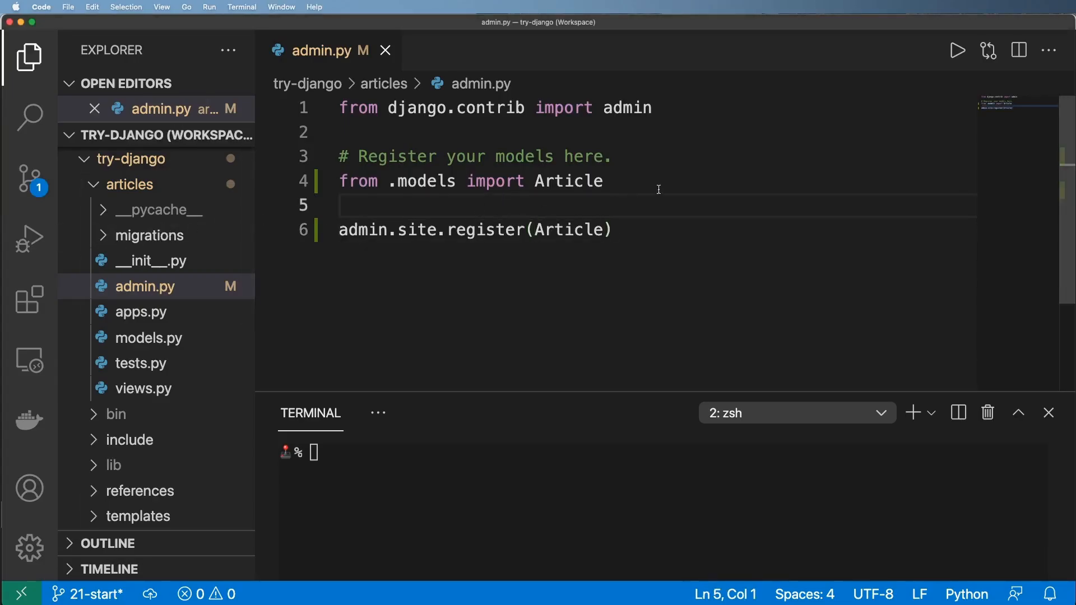
# Step: Write class ArticleAdmin(admin.ModelAdmin) with list_display = ['title'] in admin.py
pyautogui.write('cla')
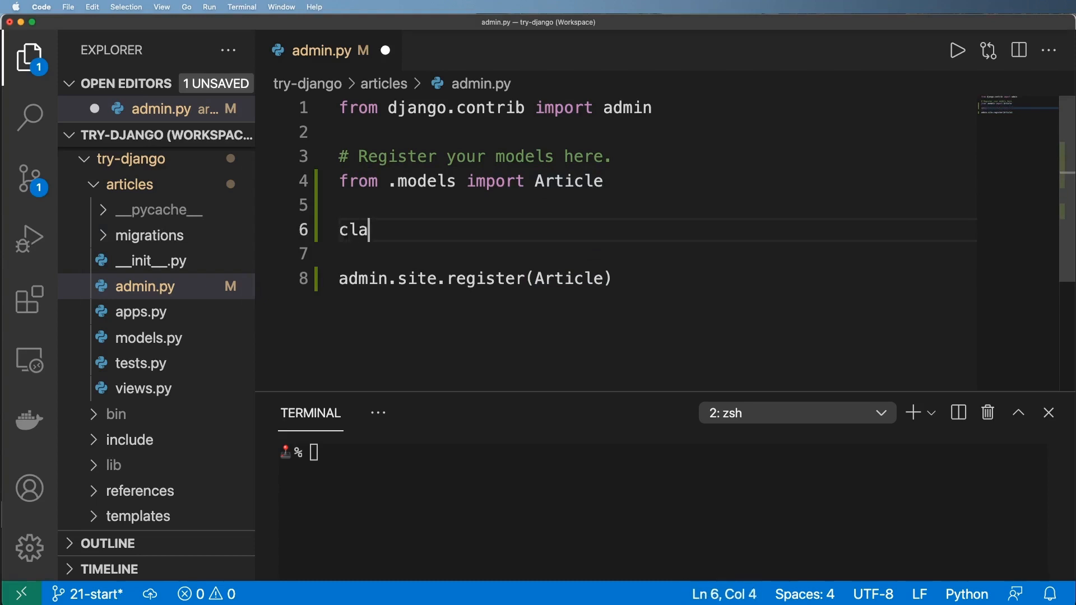
pyautogui.write('ss A')
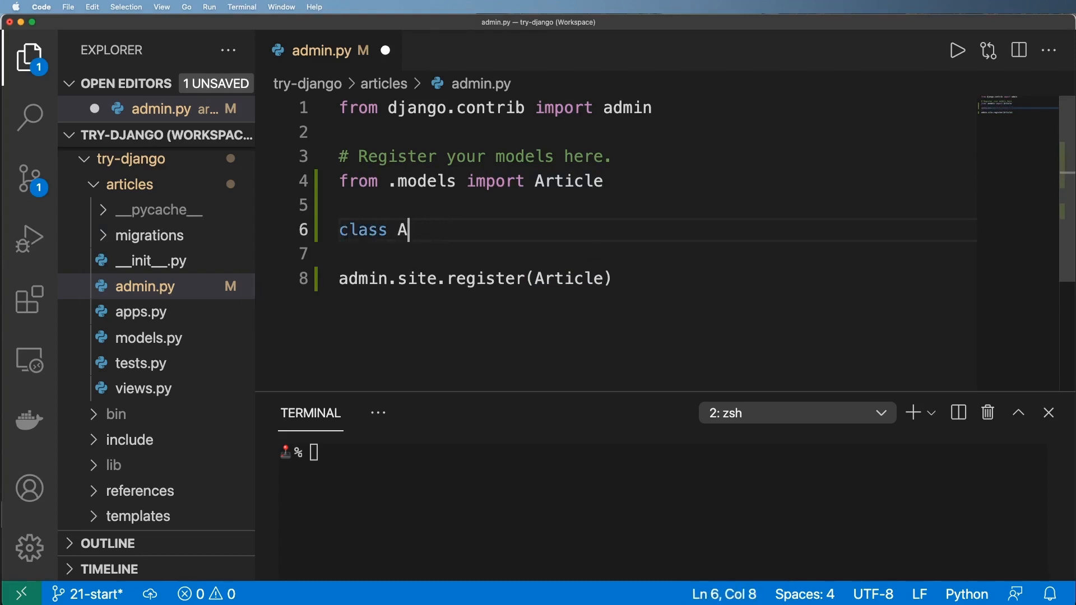
pyautogui.write('rticle')
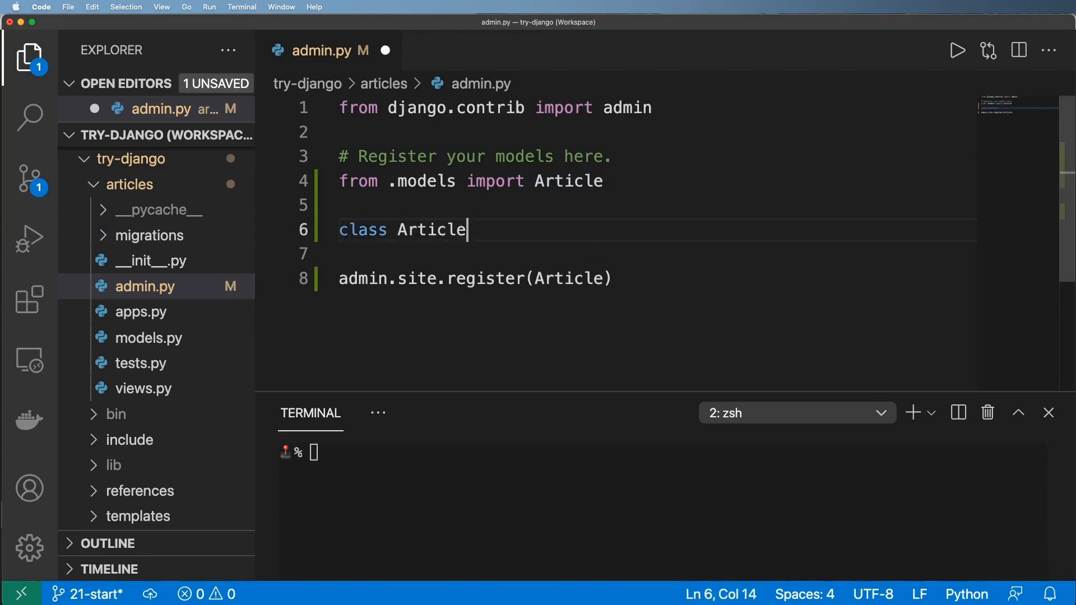
pyautogui.write('Admin(admin.')
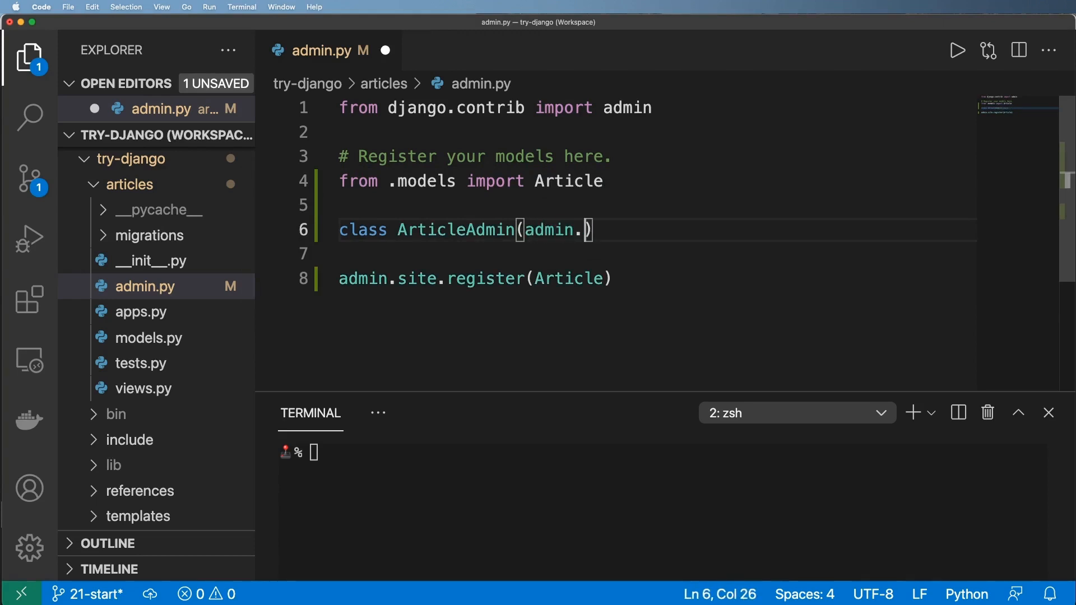
pyautogui.write('ModelAdmin')
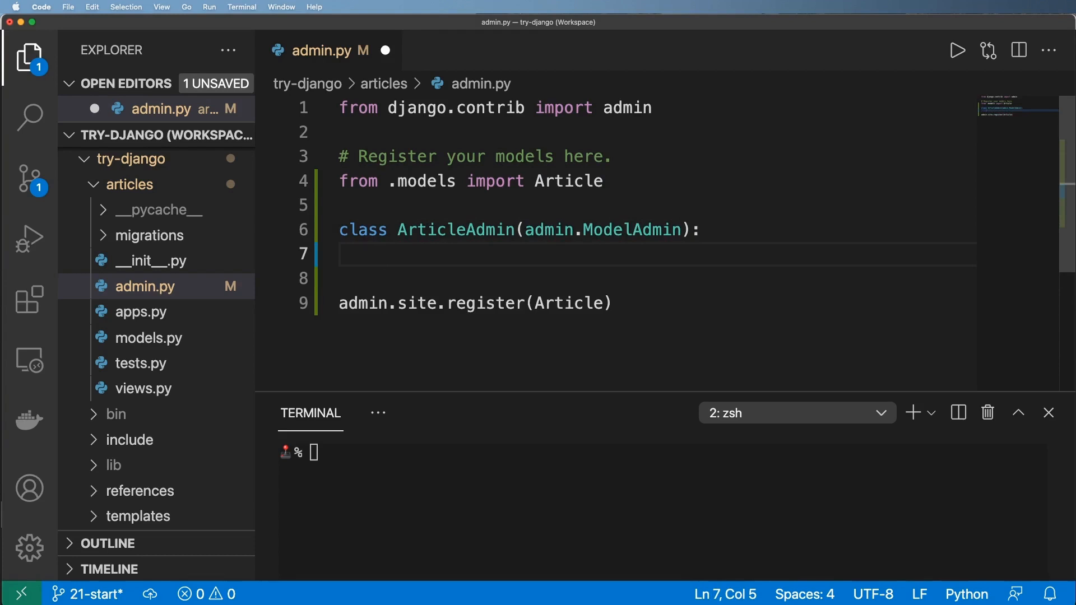
pyautogui.write('list_')
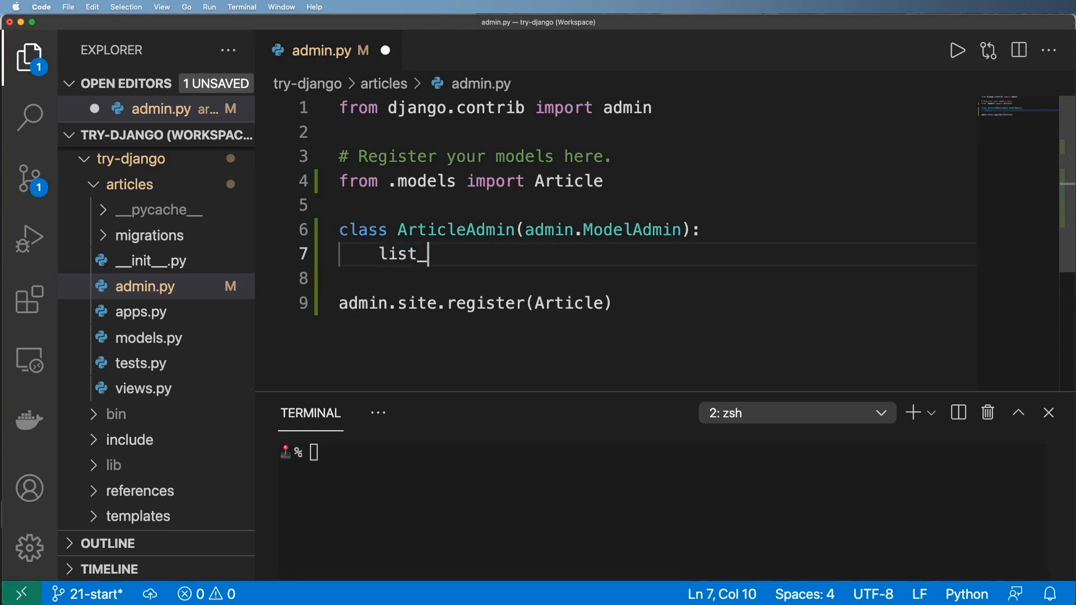
pyautogui.write("display = ['']")
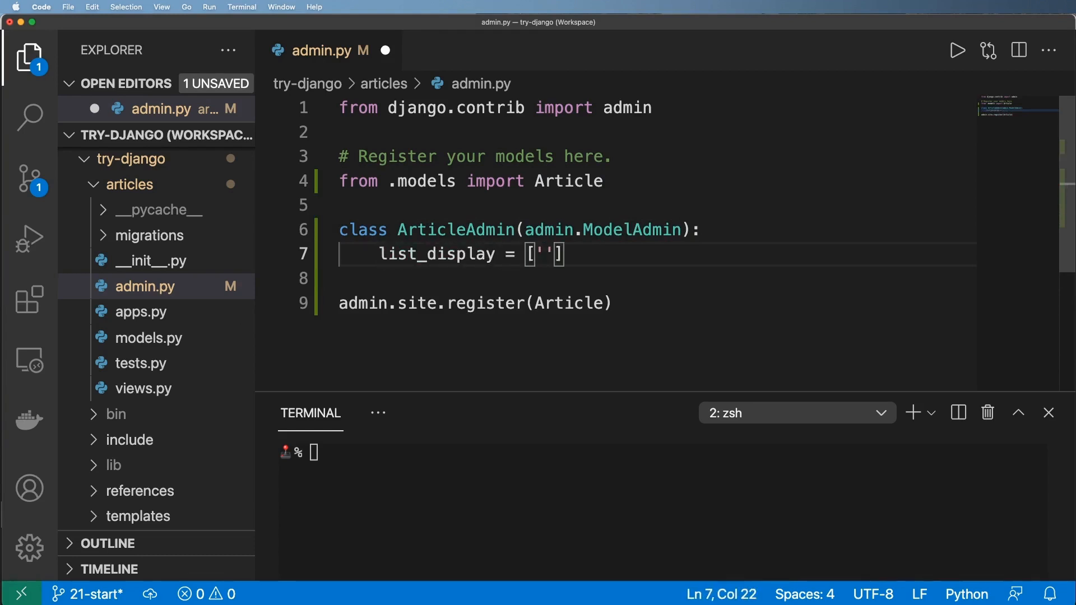
pyautogui.write('title')
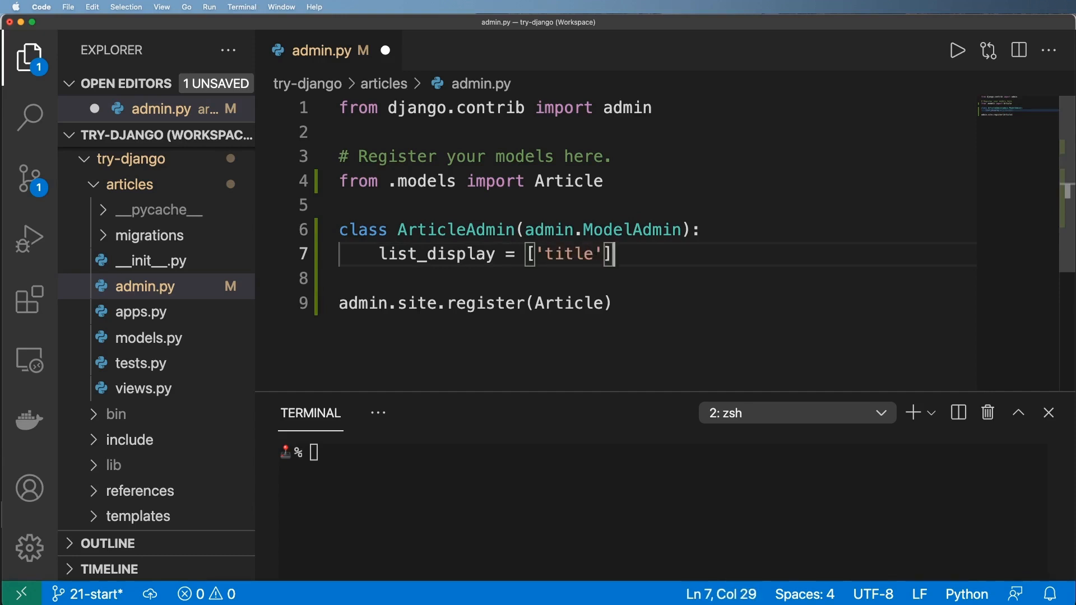
# Step: Pass ArticleAdmin as the second argument to admin.site.register
pyautogui.doubleClick(455, 230)
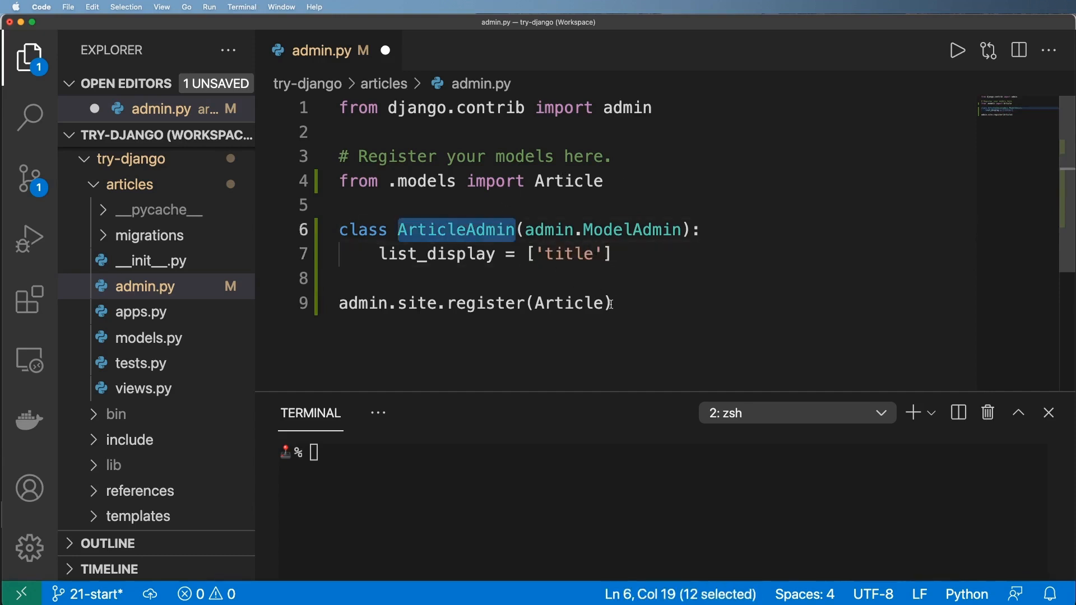
pyautogui.write(', ArticleAdmin')
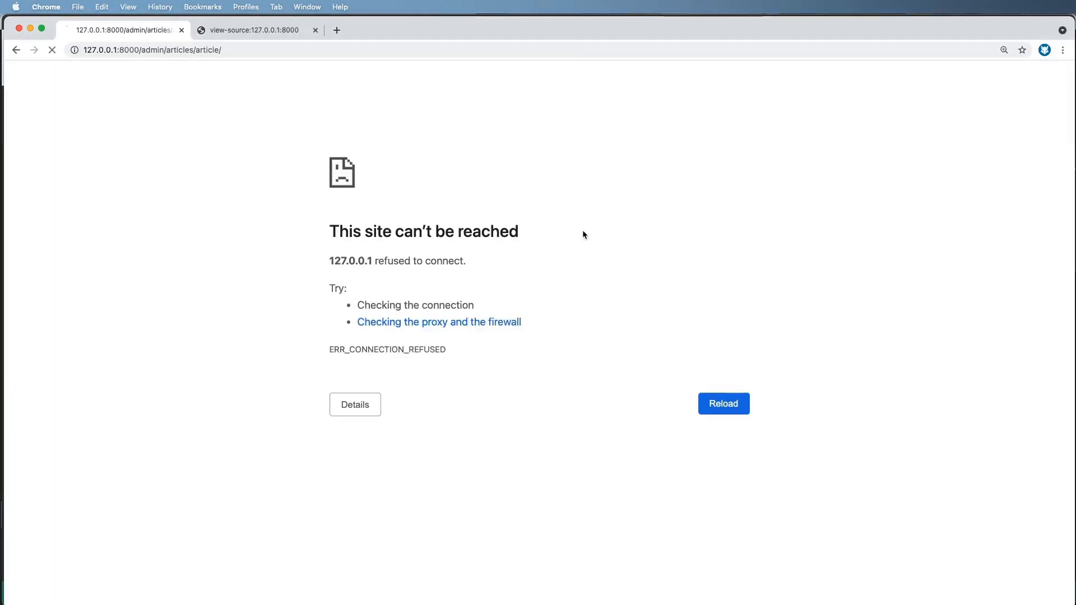
# Step: Reload the admin article list and add 'id' to the start of list_display
pyautogui.click(722, 403)
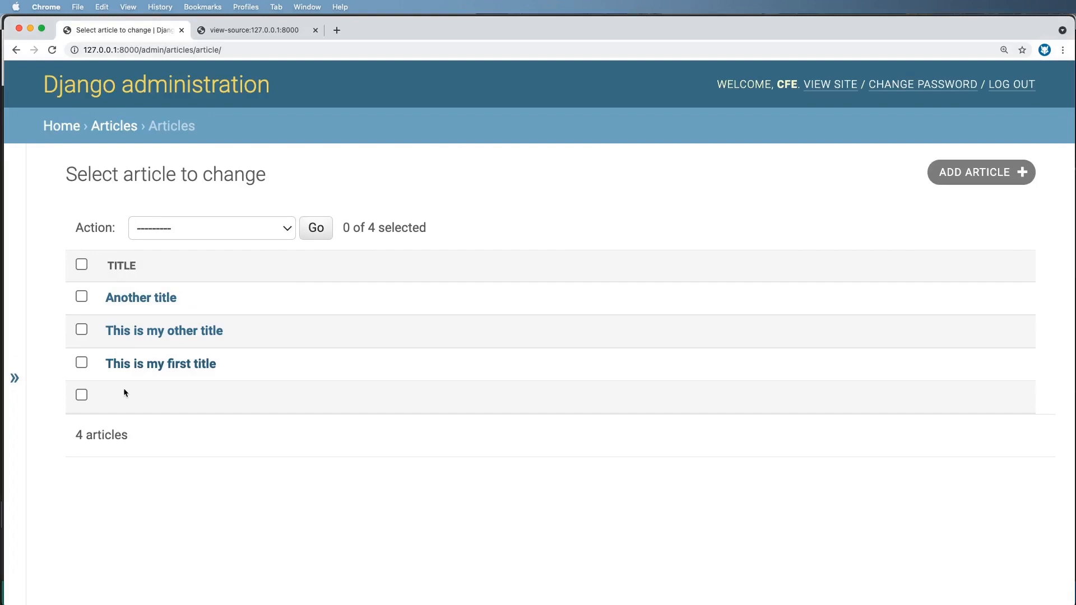
pyautogui.moveTo(108, 401)
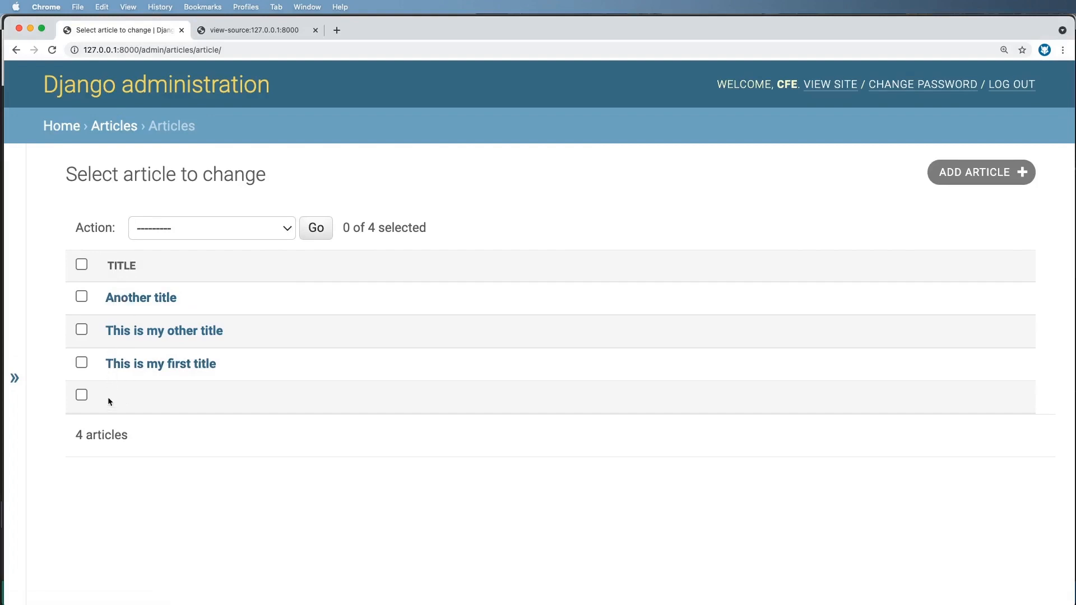
pyautogui.moveTo(112, 400)
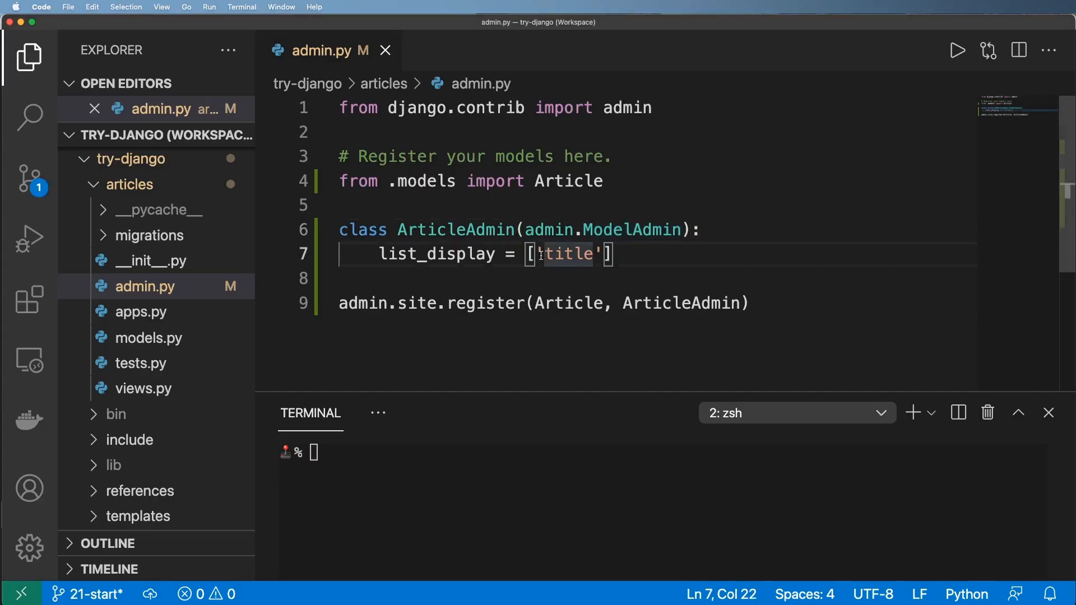
pyautogui.write("'id',")
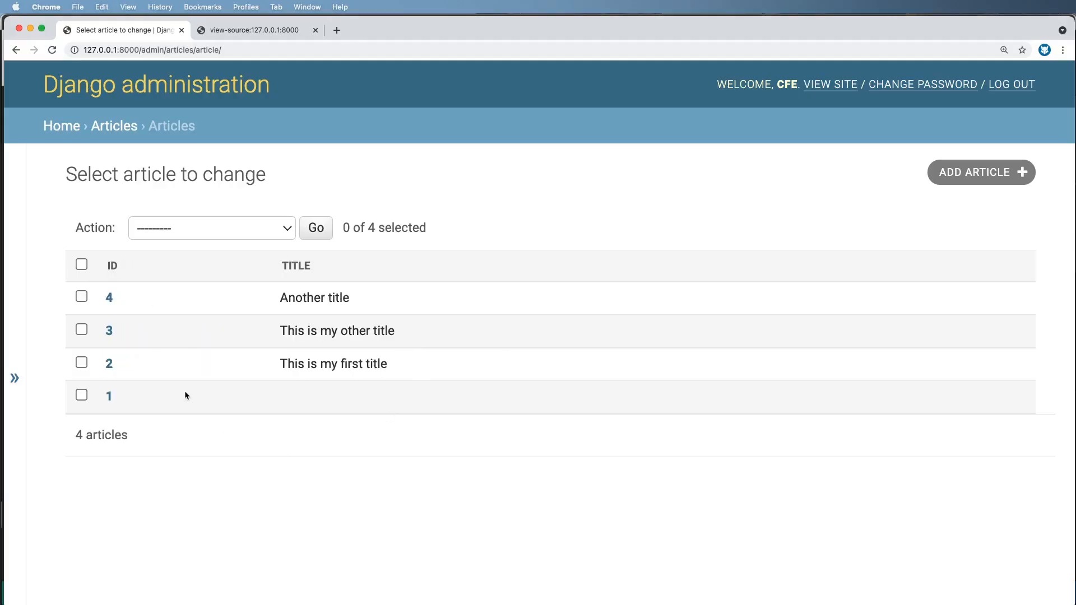
pyautogui.moveTo(108, 396)
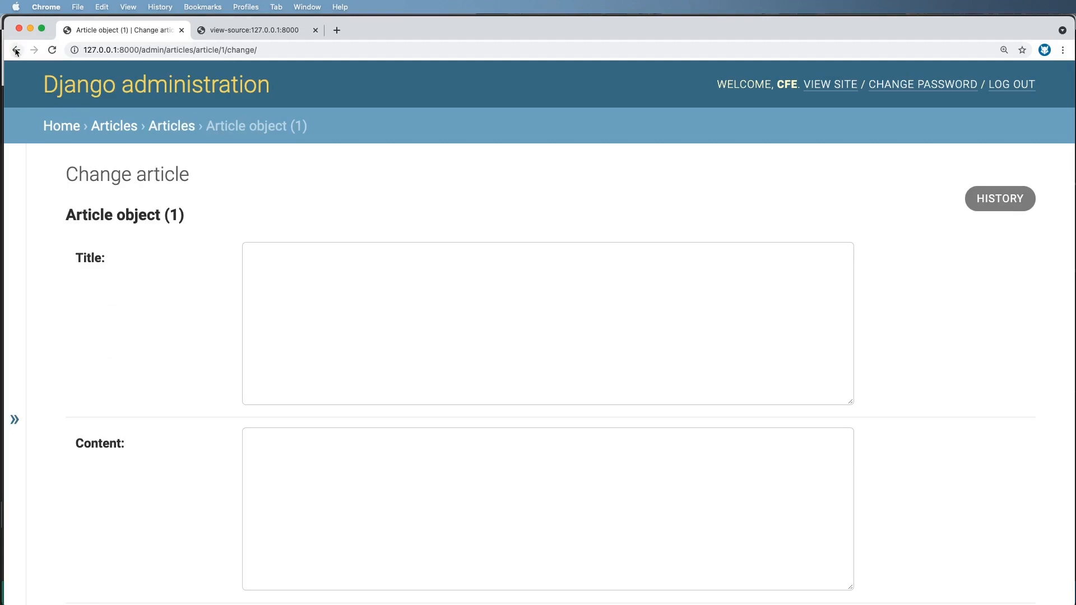
# Step: Go back from article 1's change form to the ID/Title article list
pyautogui.click(16, 49)
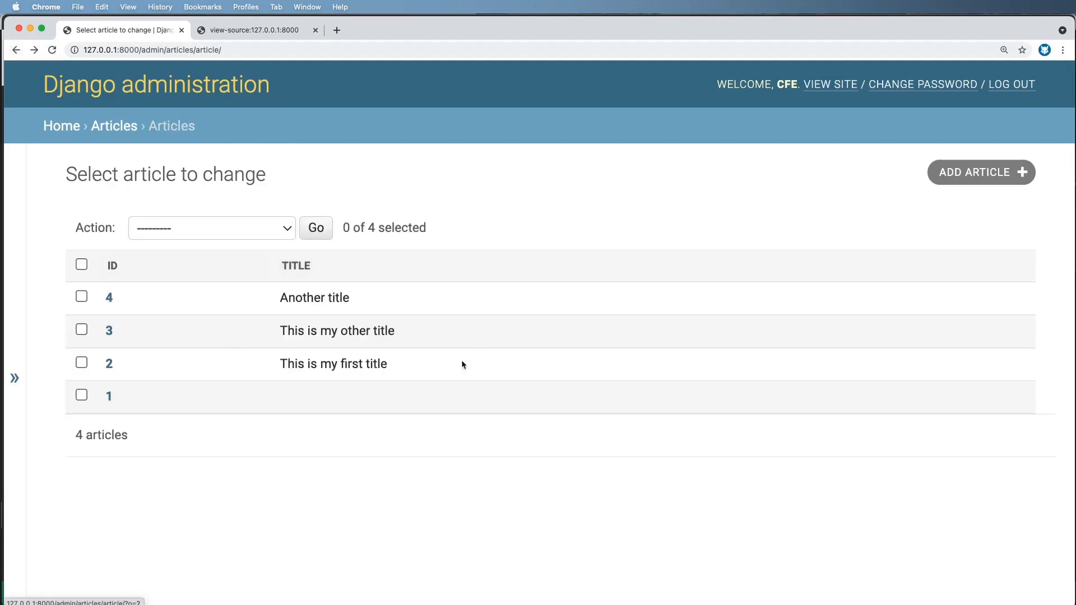
pyautogui.moveTo(373, 390)
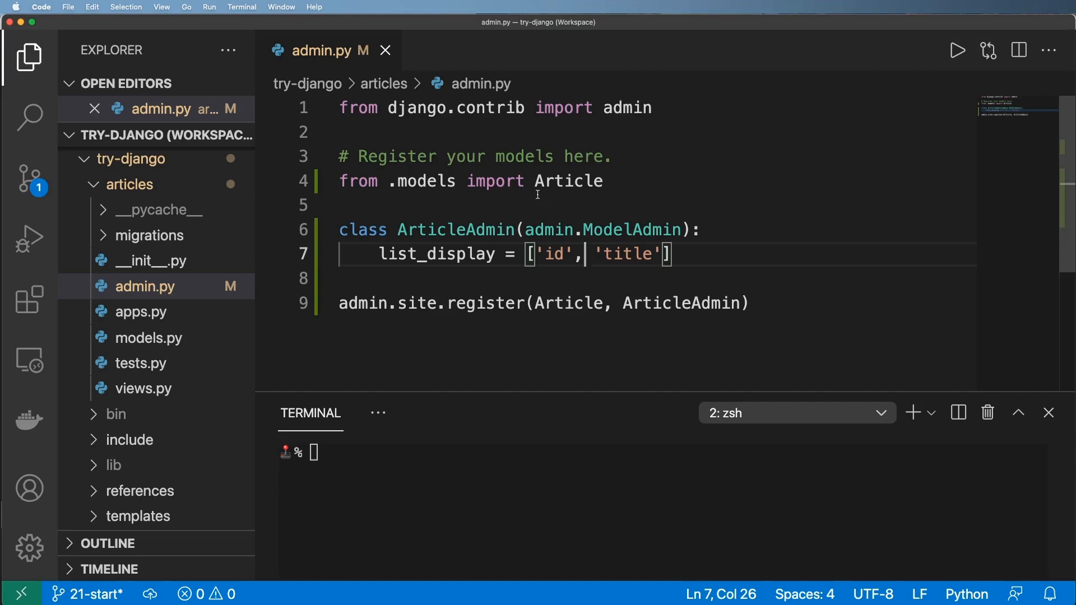
# Step: Add search_fields = ['title', 'content'] below list_display and save admin.py
pyautogui.doubleClick(455, 230)
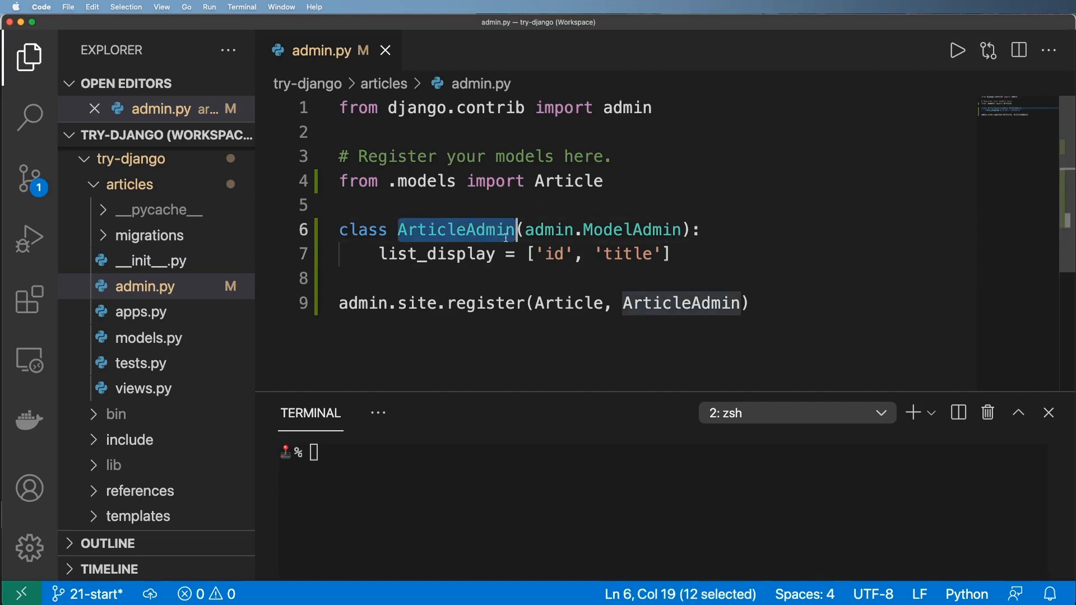
pyautogui.click(788, 254)
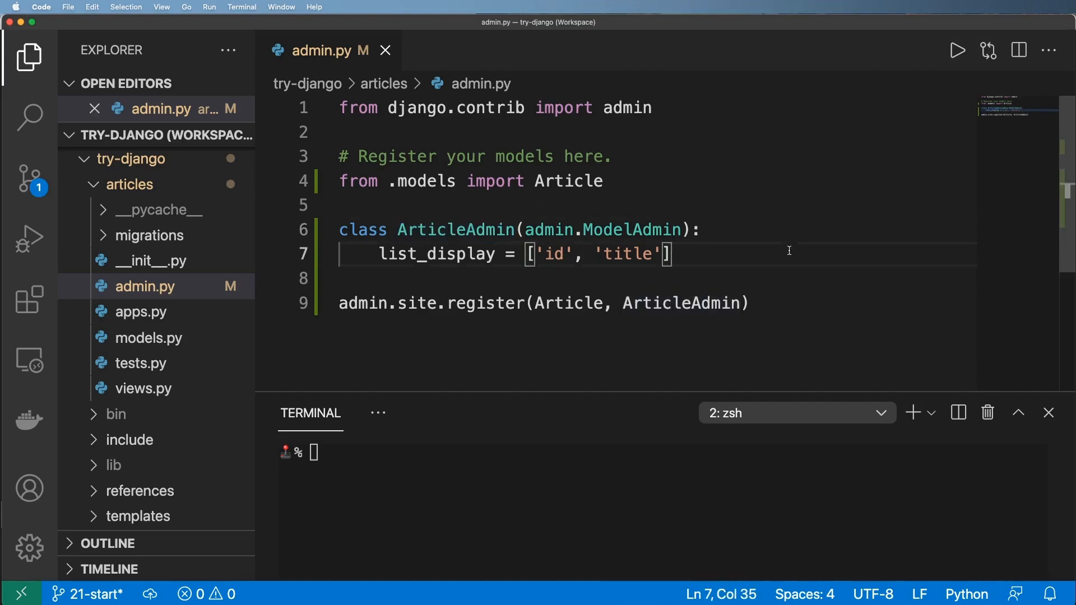
pyautogui.write("search_fields = ['")
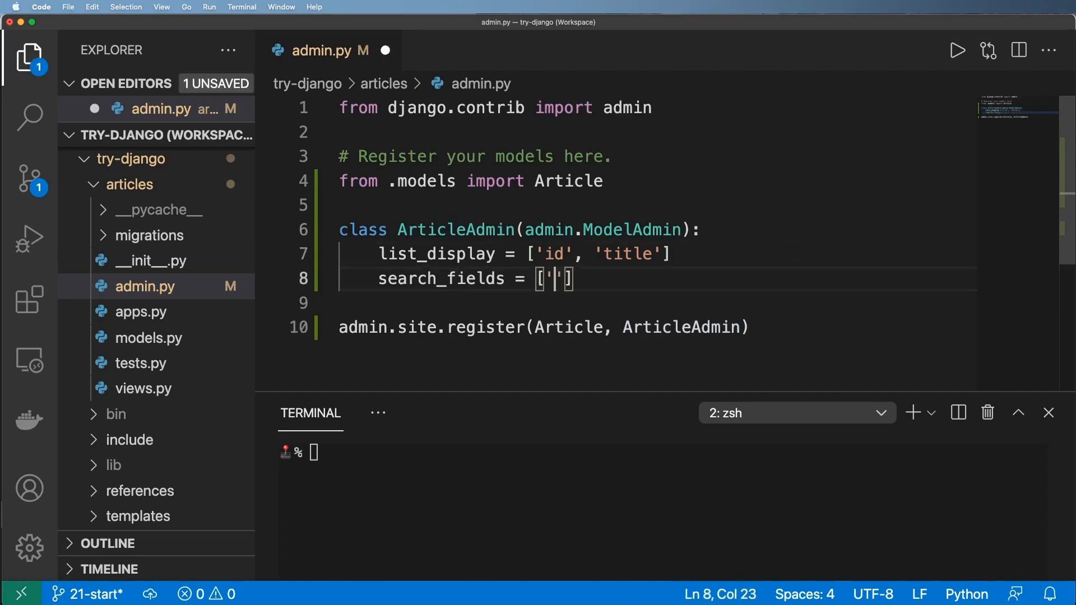
pyautogui.write('title')
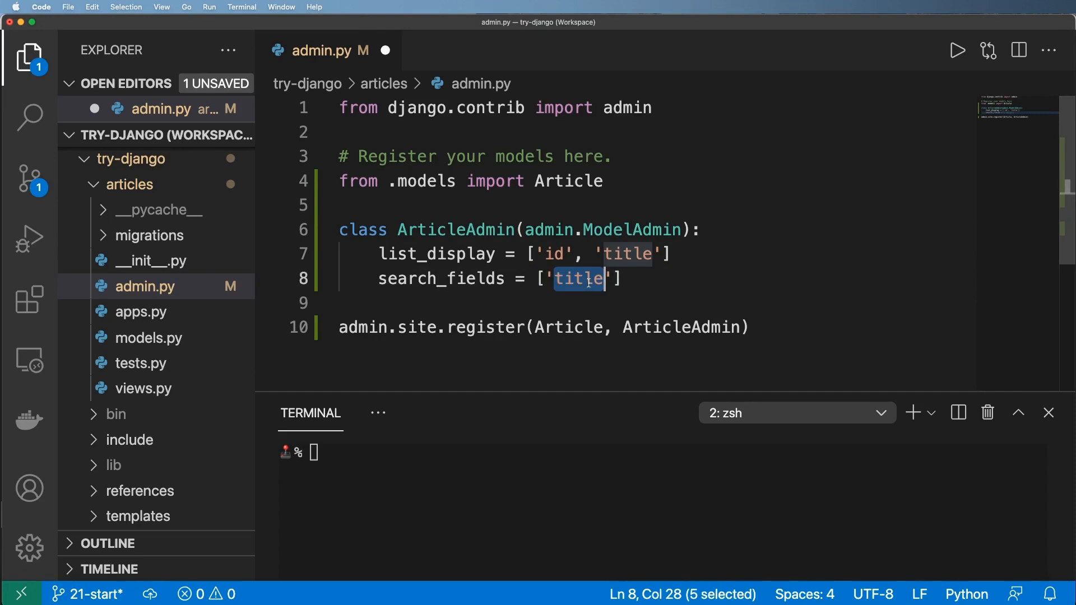
pyautogui.press('cmd+s')
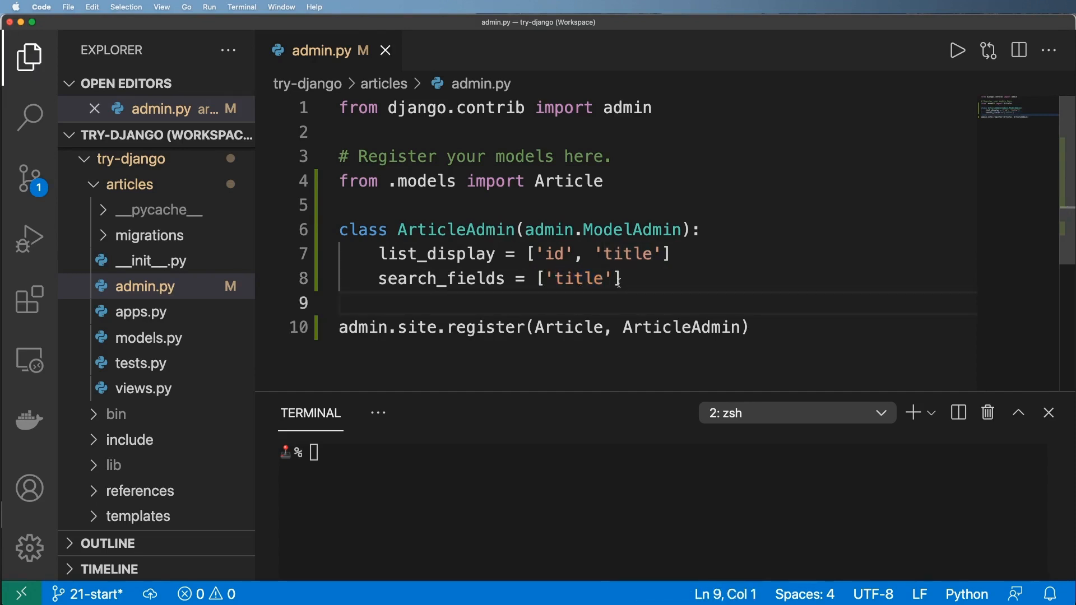
pyautogui.write(", 'content")
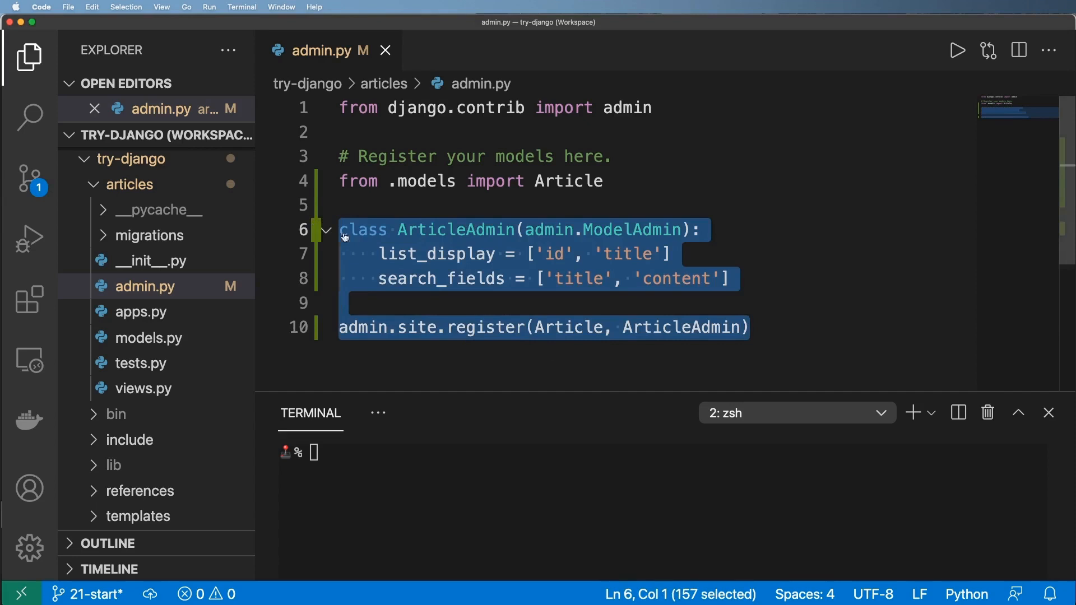
pyautogui.click(575, 279)
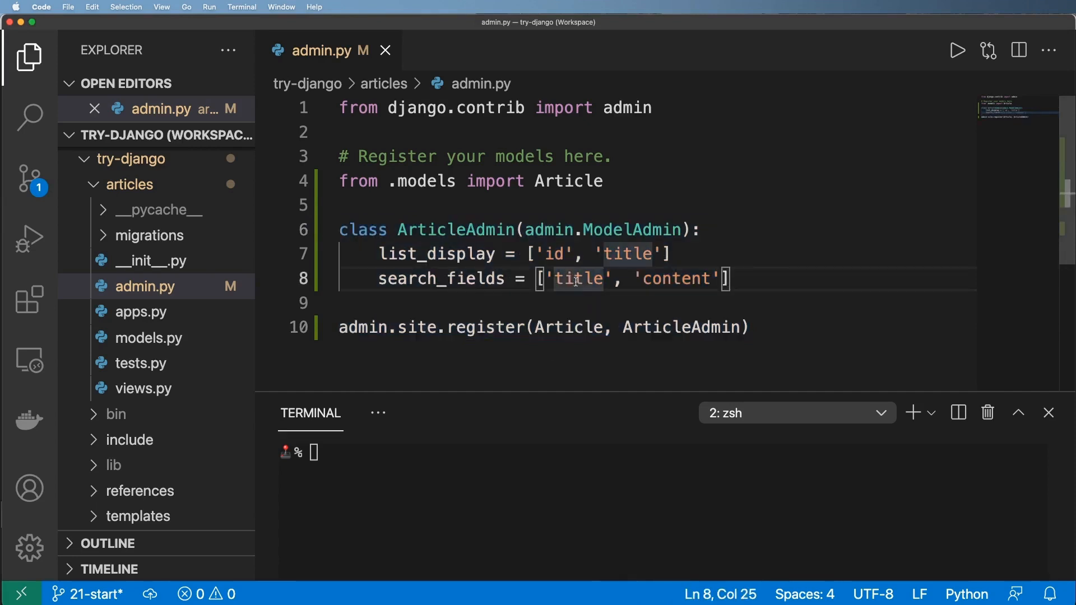